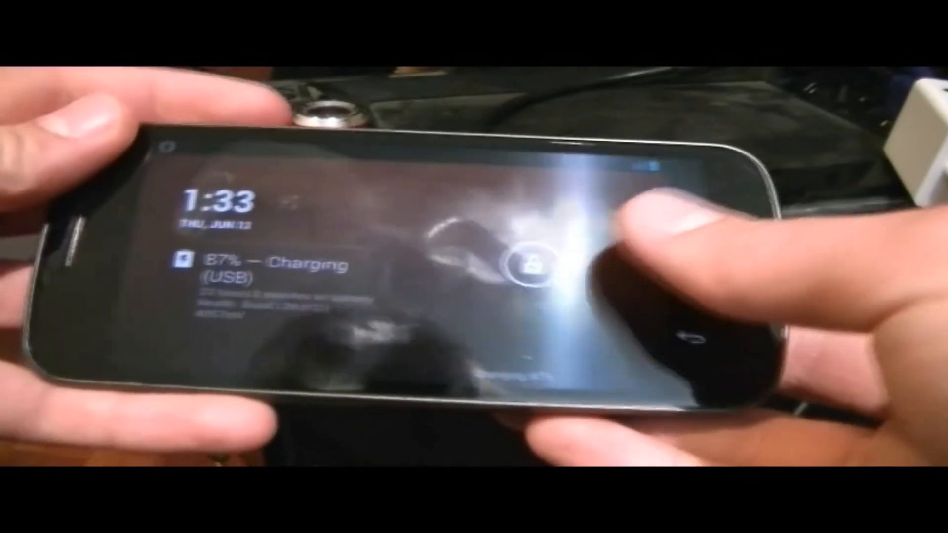
- Open the Settings menu listing system, device, record and snapshot settings
left_click(532, 224)
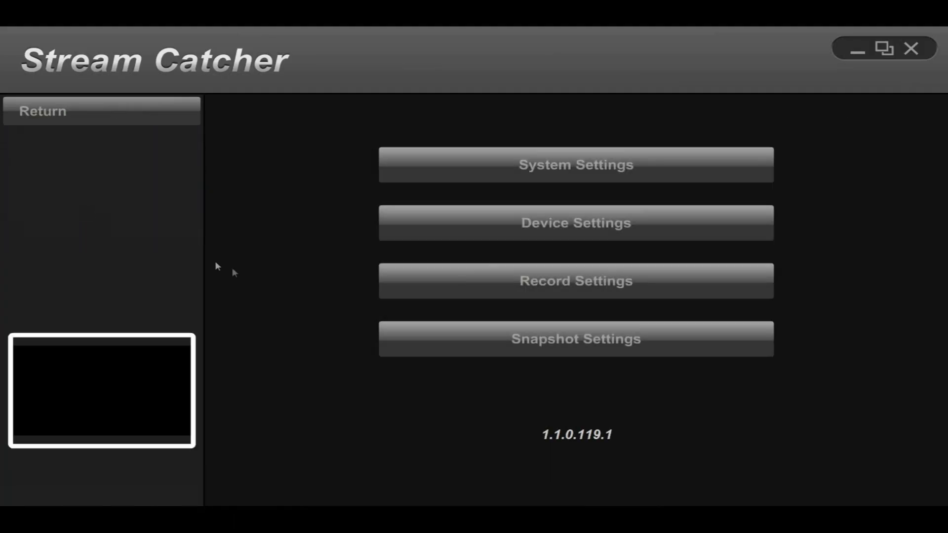
- Set the device settings' video aspect ratio to 16:9 over VGA (RGB) and confirm
left_click(575, 223)
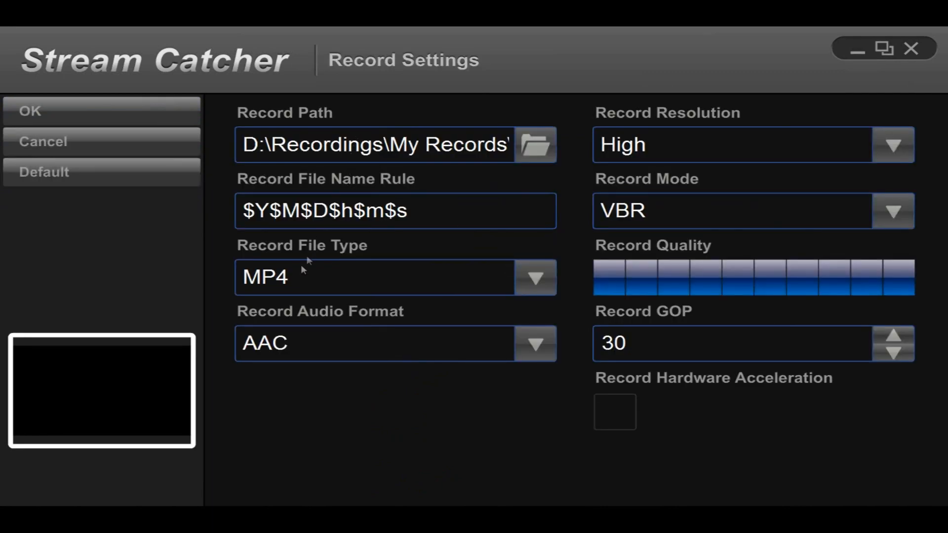
mouse_move(501, 104)
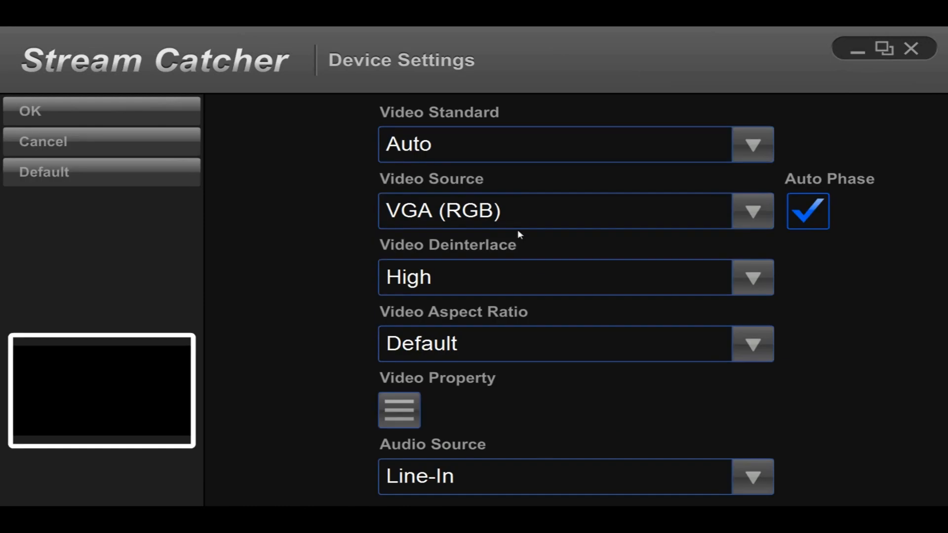
mouse_move(415, 506)
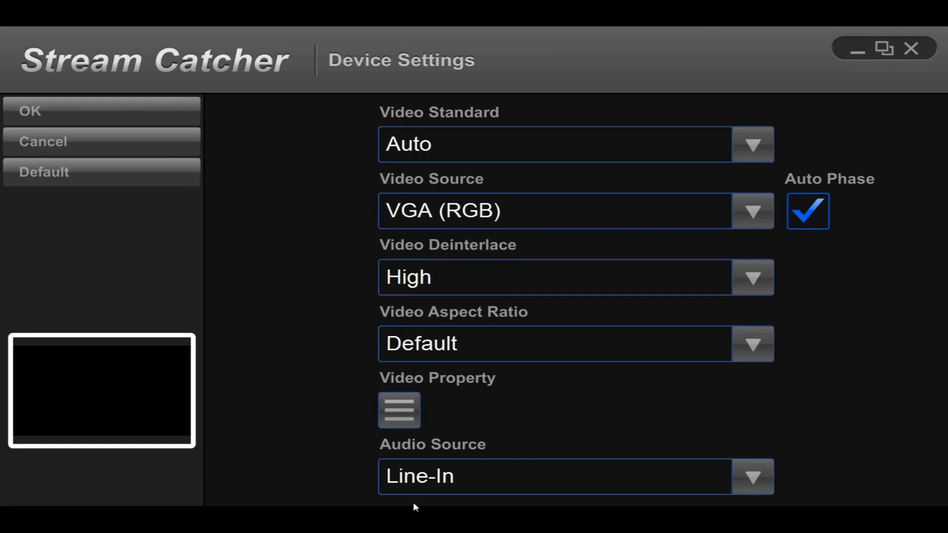
mouse_move(529, 357)
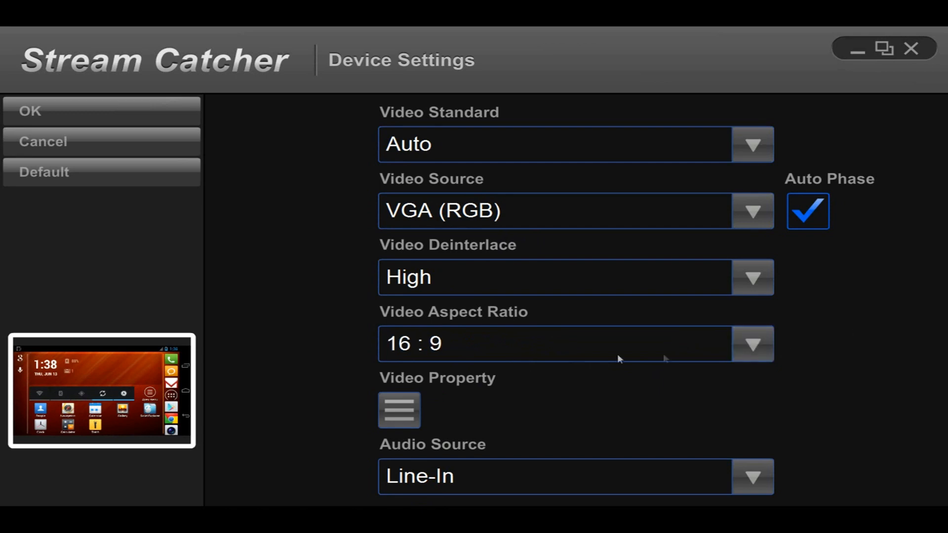
left_click(30, 111)
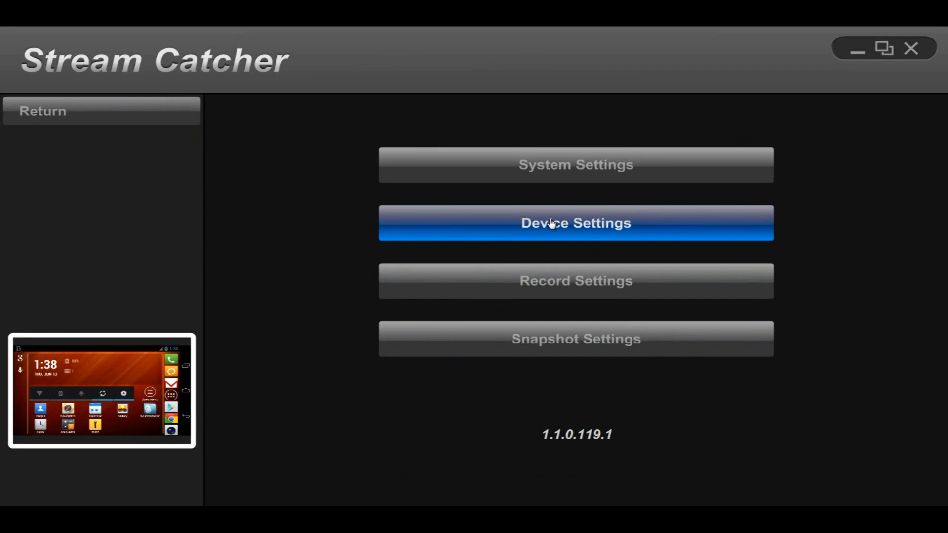
- Exit settings to the main screen showing the phone's app drawer live at 1280x720, 60fps
left_click(574, 223)
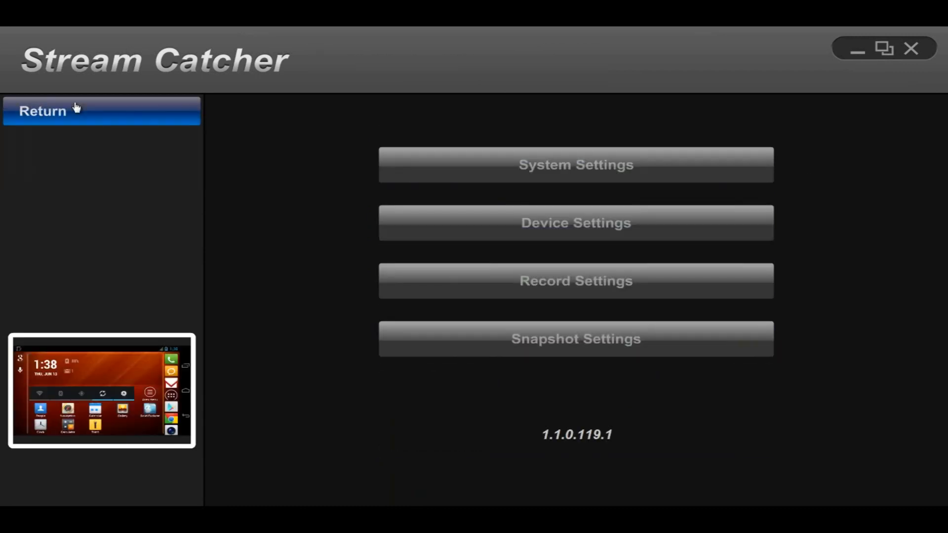
left_click(42, 111)
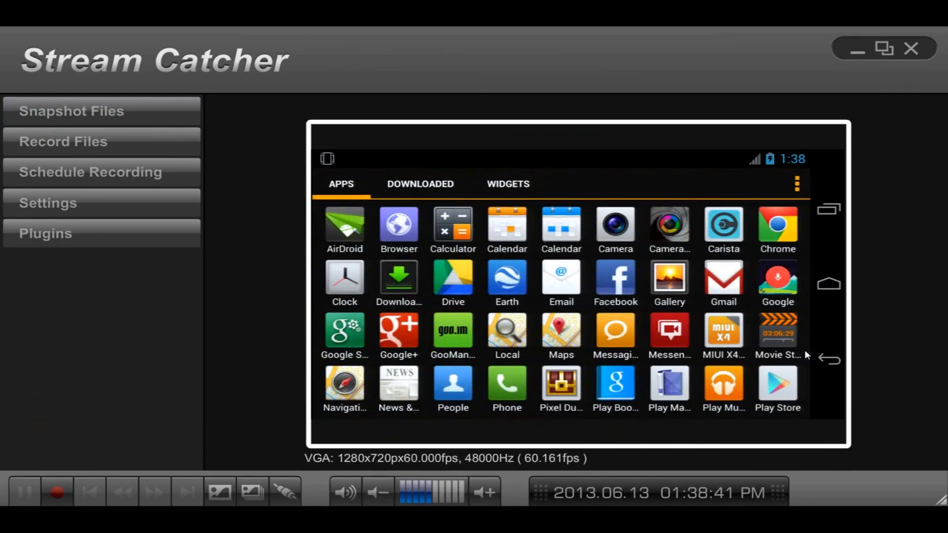
left_click(507, 184)
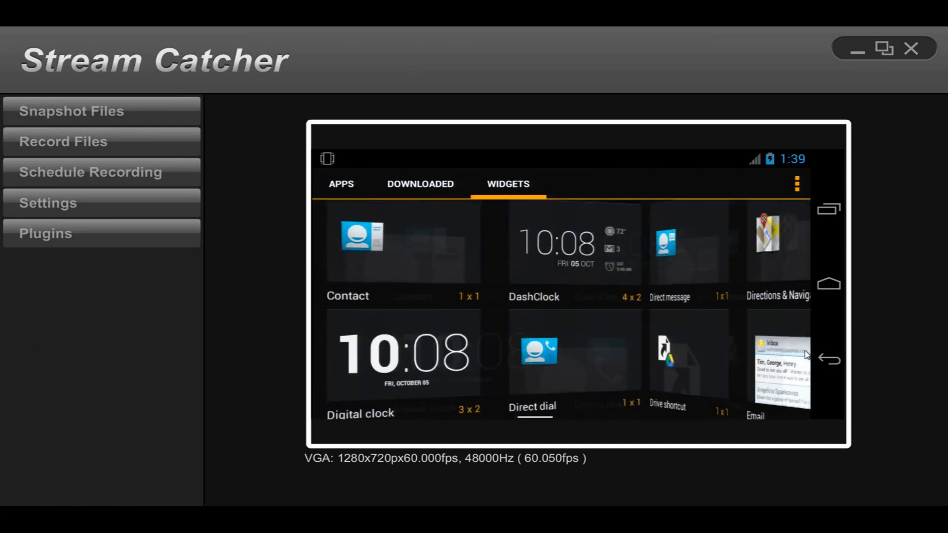
left_click(420, 184)
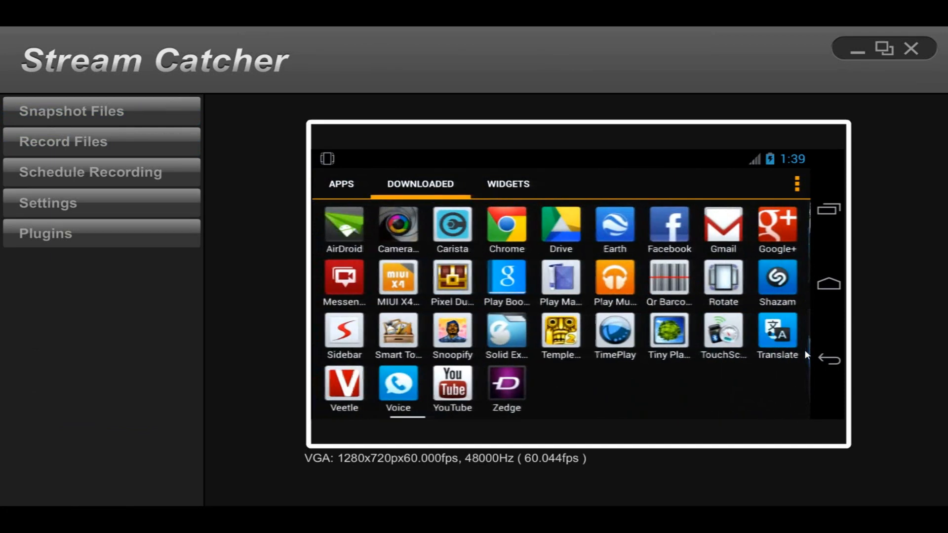
left_click(340, 184)
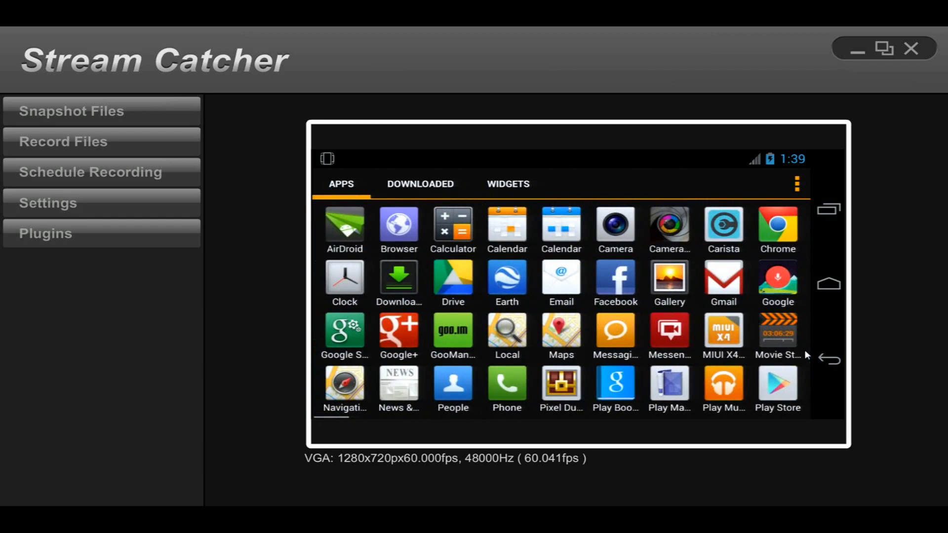